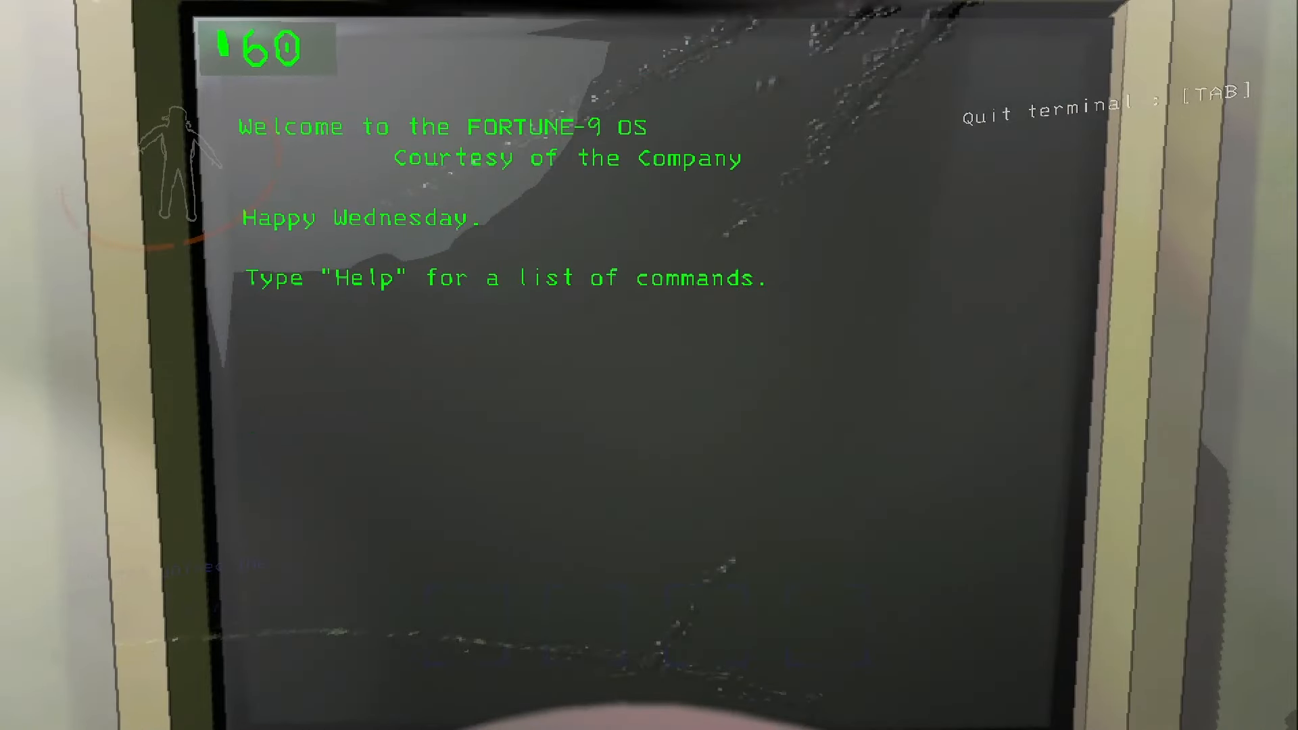
# Route the ship to the moon by entering its name ('adaman') at the terminal
pyautogui.write('adaman')
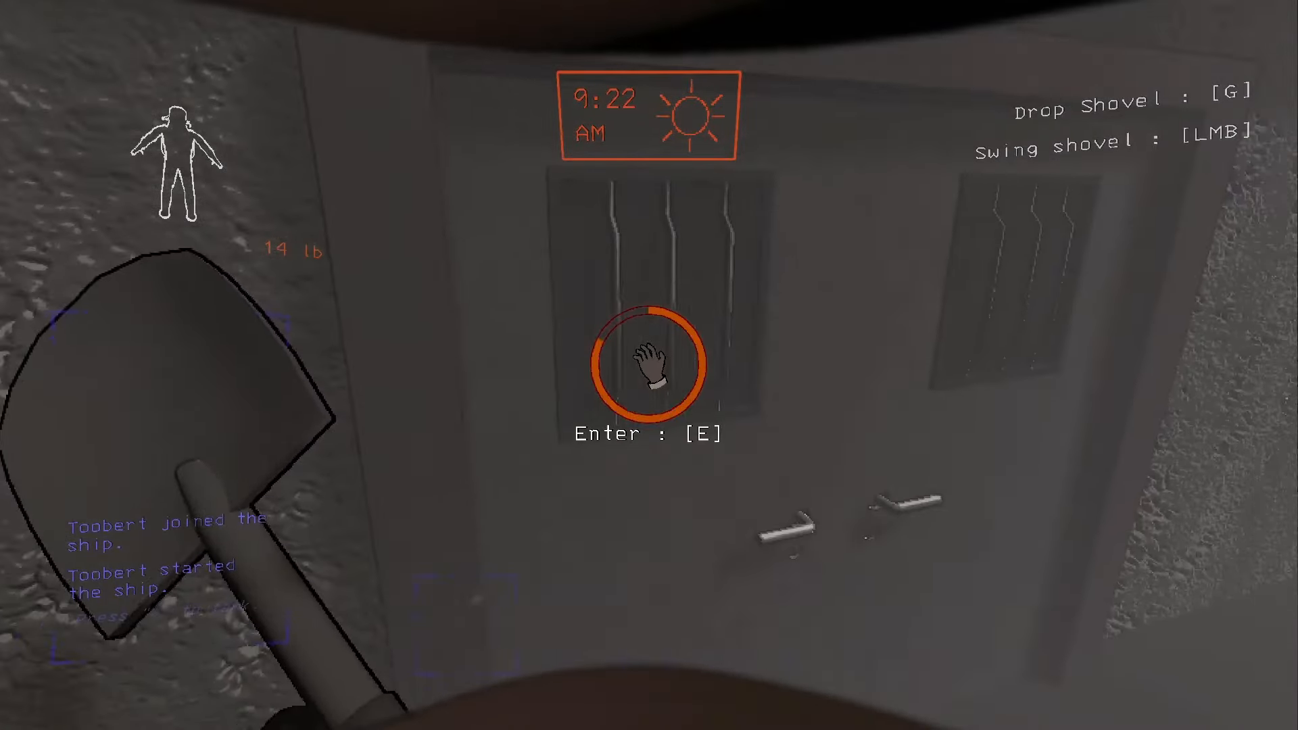
# Enter the facility through its main entrance and head to the wooden interior door
pyautogui.press('e')
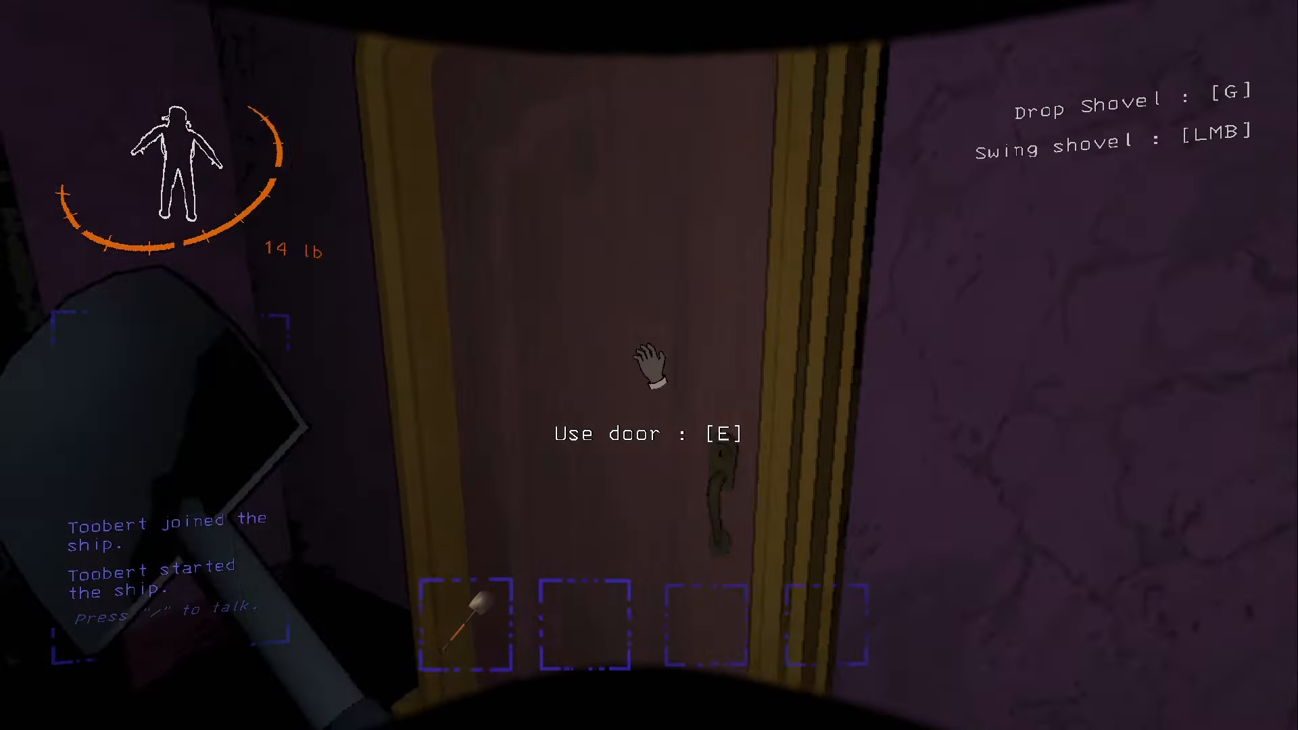
# Go through the wooden door, drop the shovel, and walk empty-handed into the library room
pyautogui.press('e')
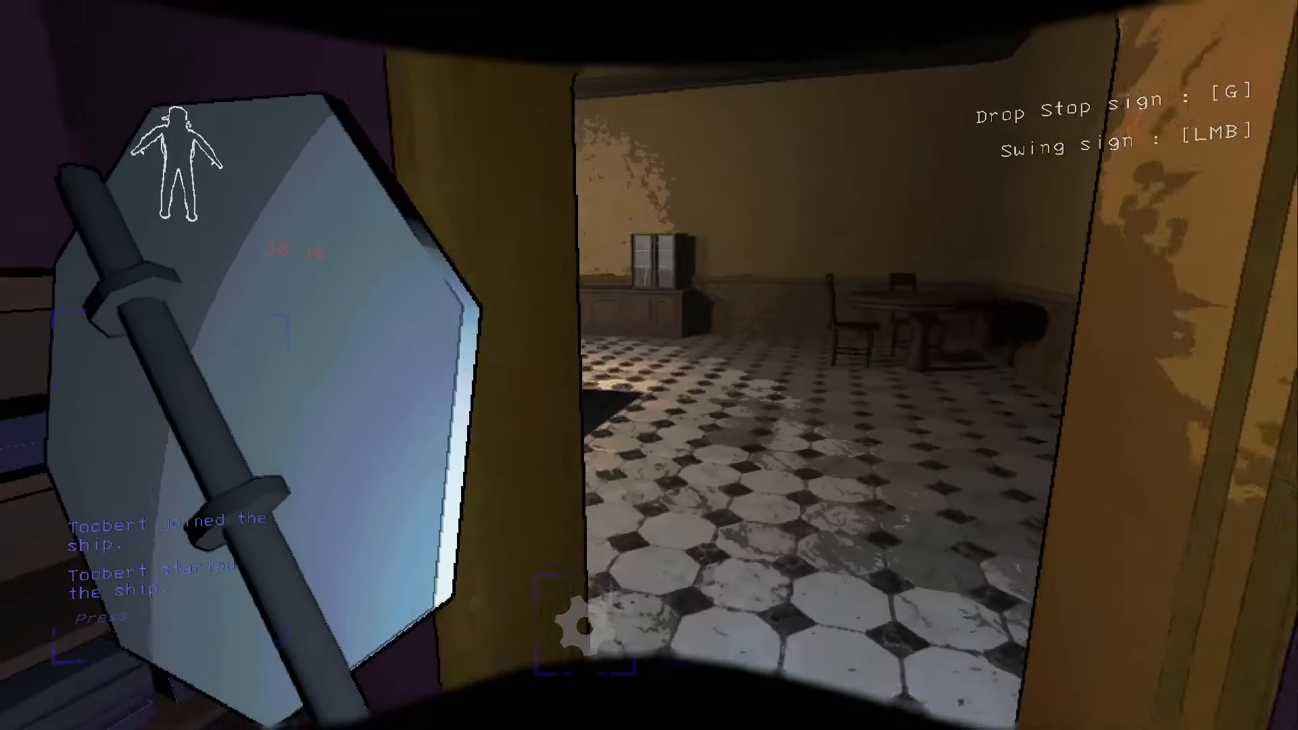
pyautogui.moveTo(648, 365)
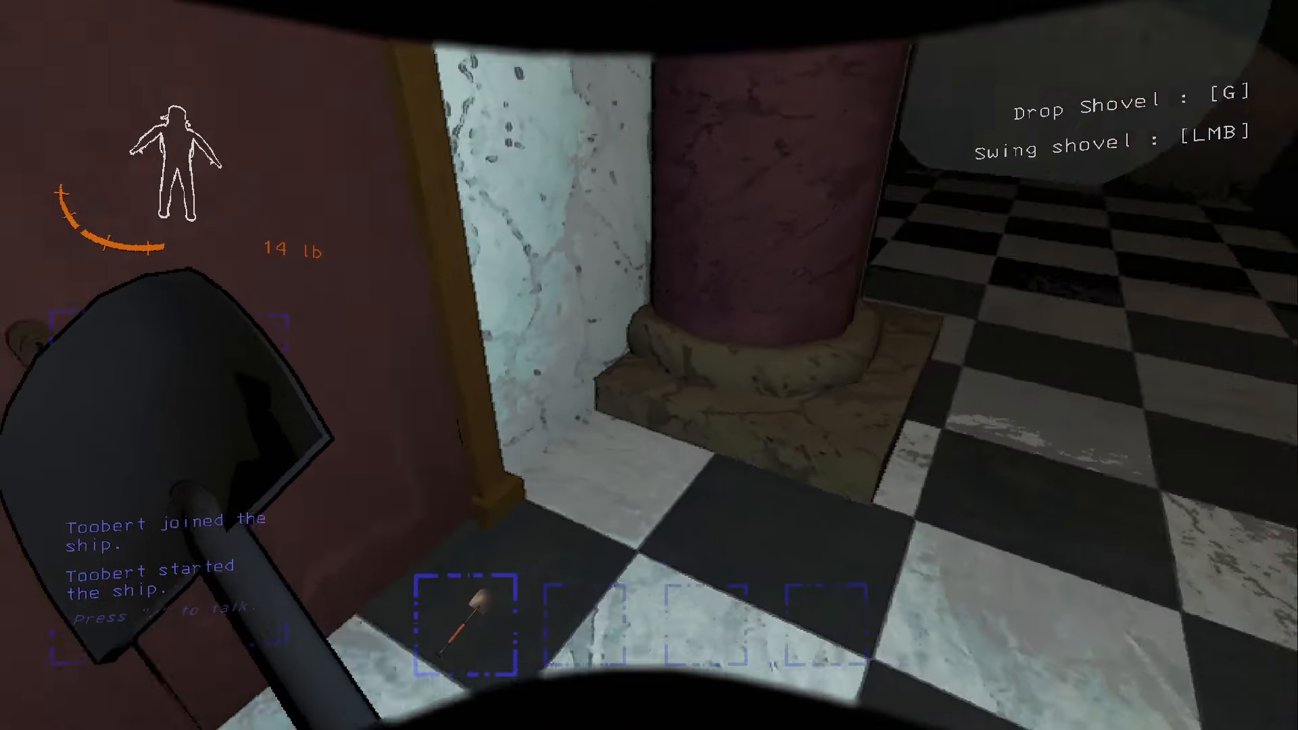
pyautogui.press('g')
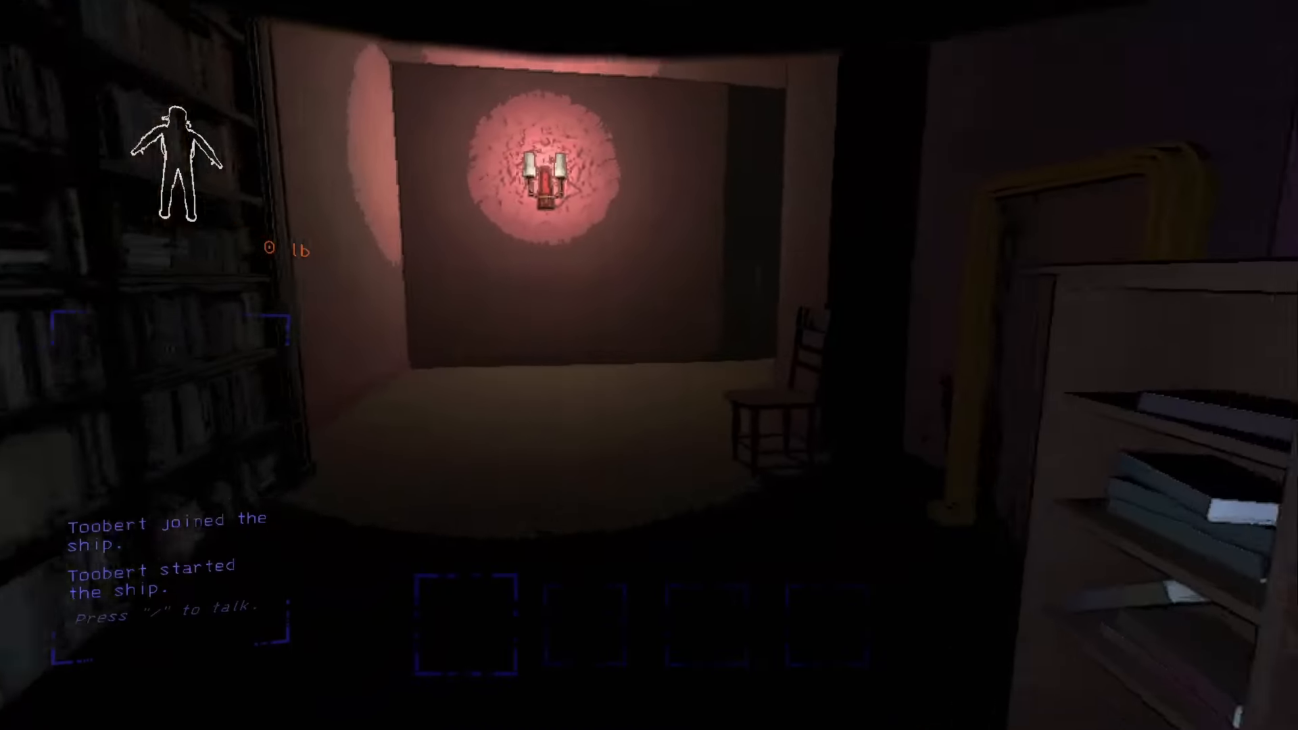
pyautogui.moveTo(649, 365)
pyautogui.write('ovle')
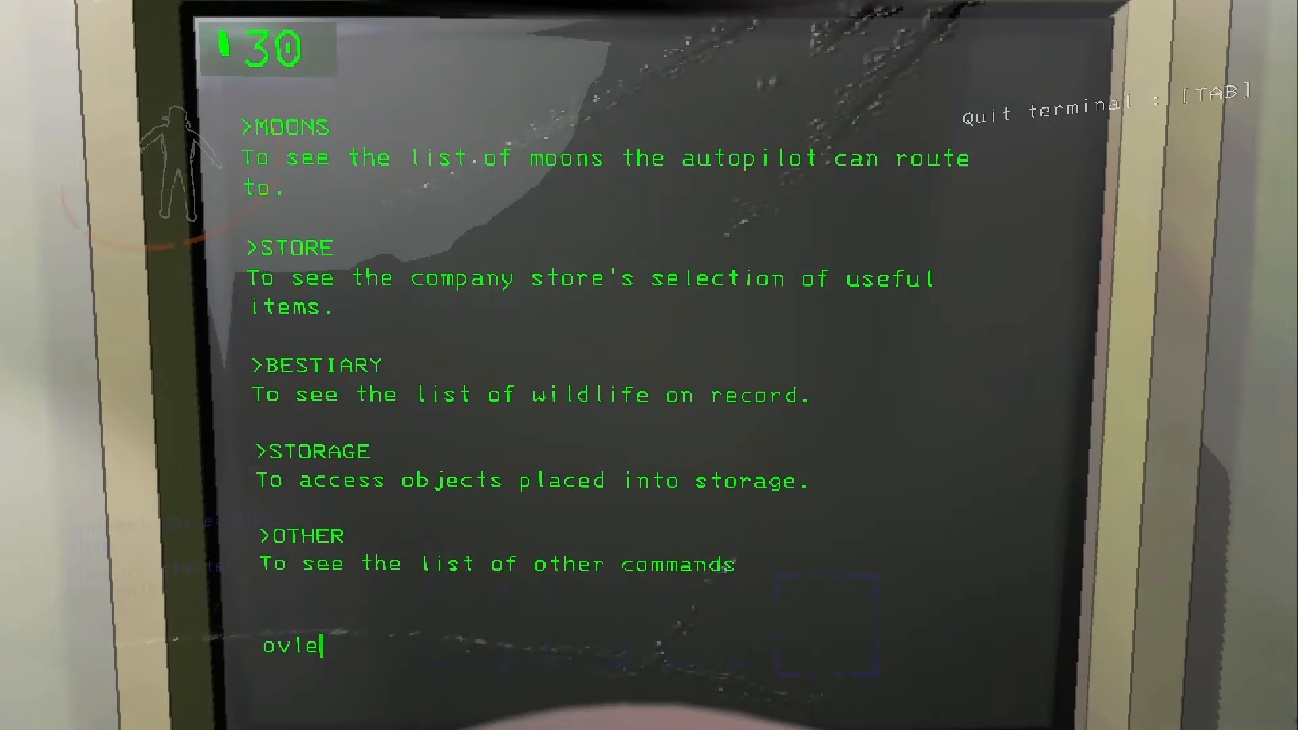
pyautogui.press('enter')
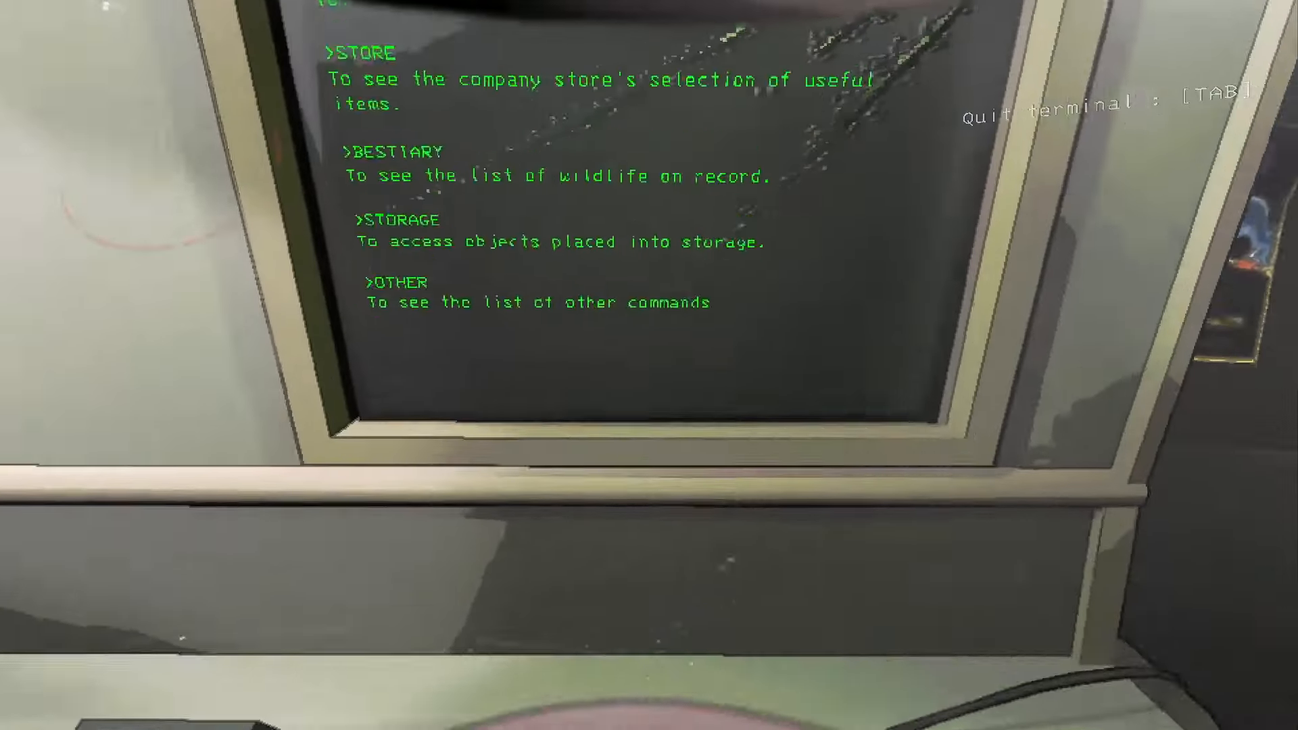
# Start entering 'company' at the ship terminal to route the ship to the Company
pyautogui.write('com')
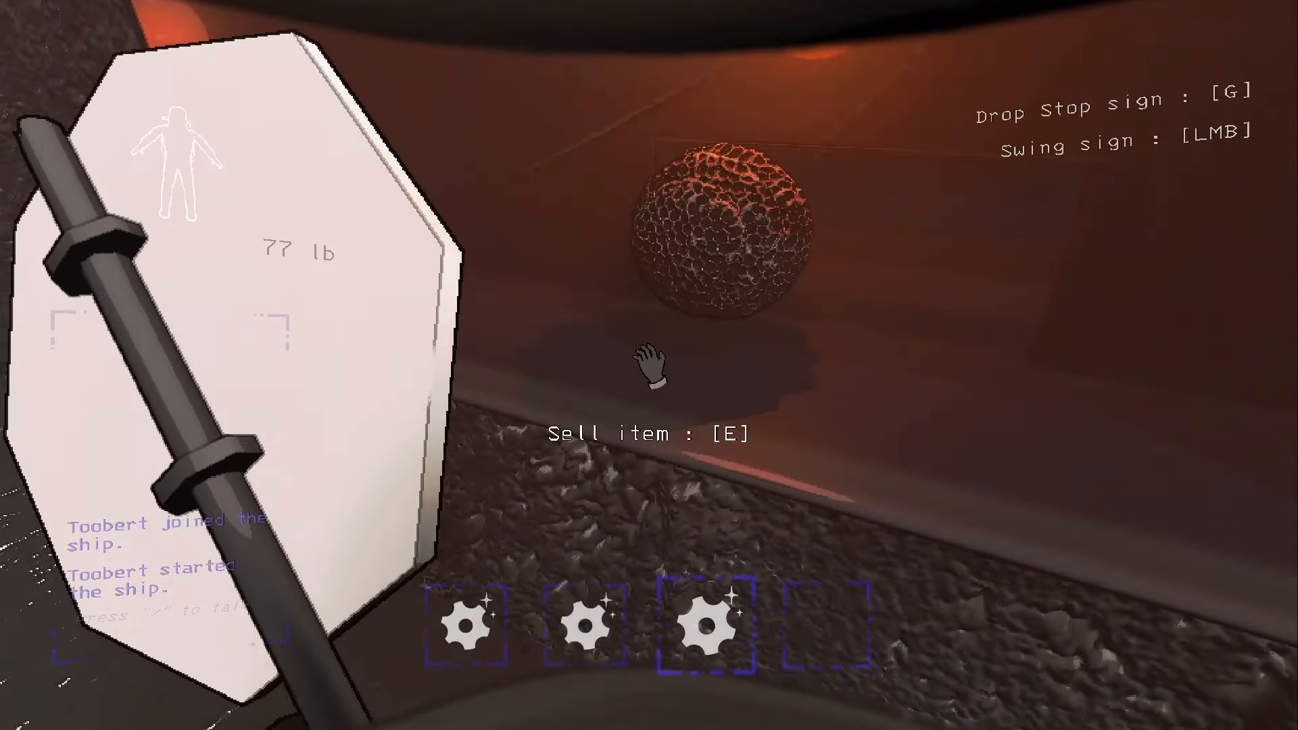
# Set the held stop sign on the company counter beside the scrap ball for sale
pyautogui.press('g')
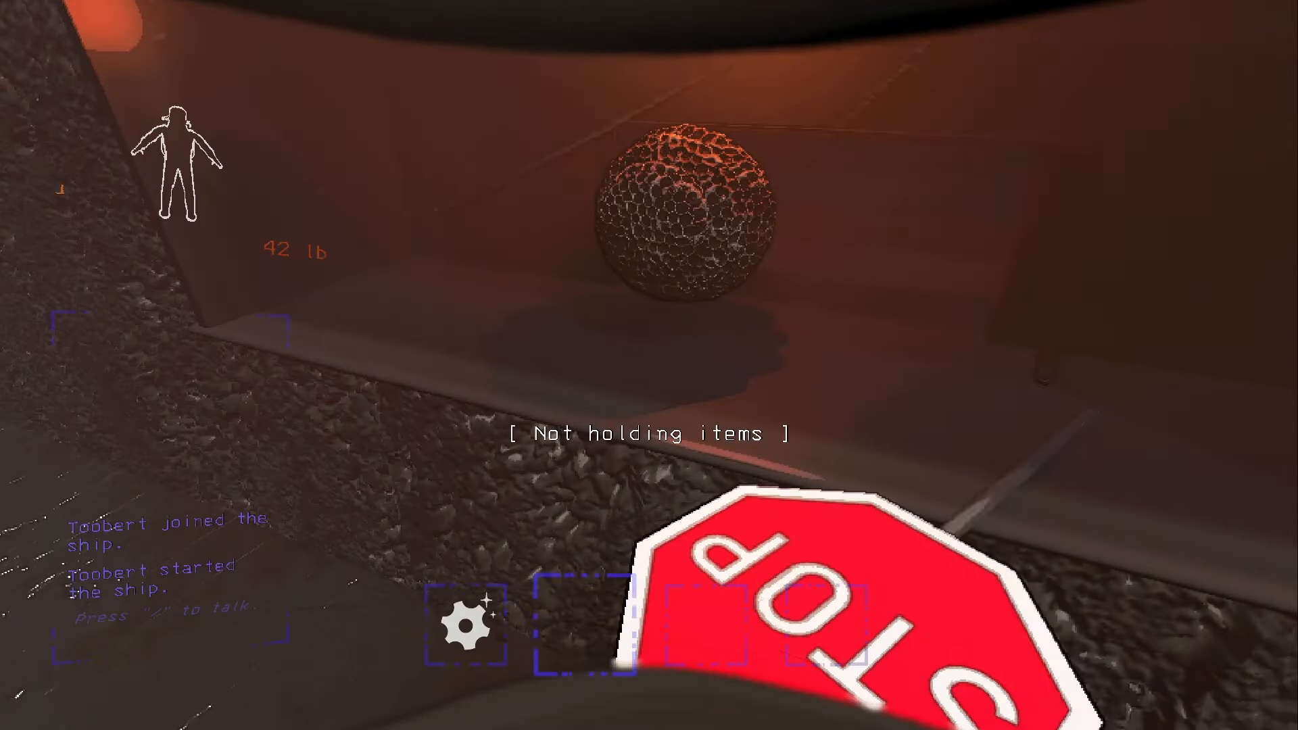